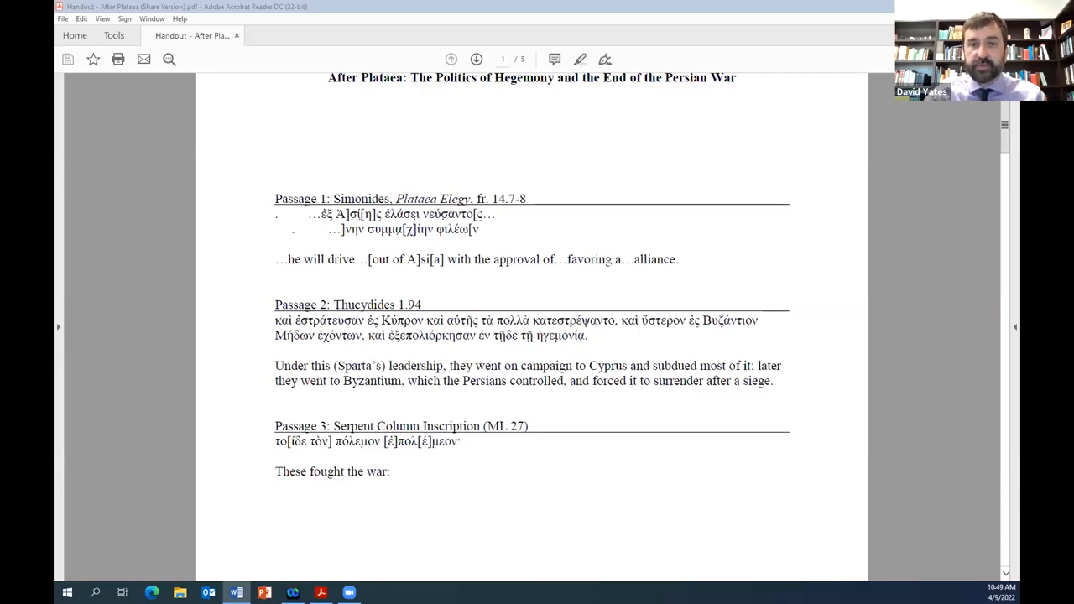
pyautogui.scroll(-3)
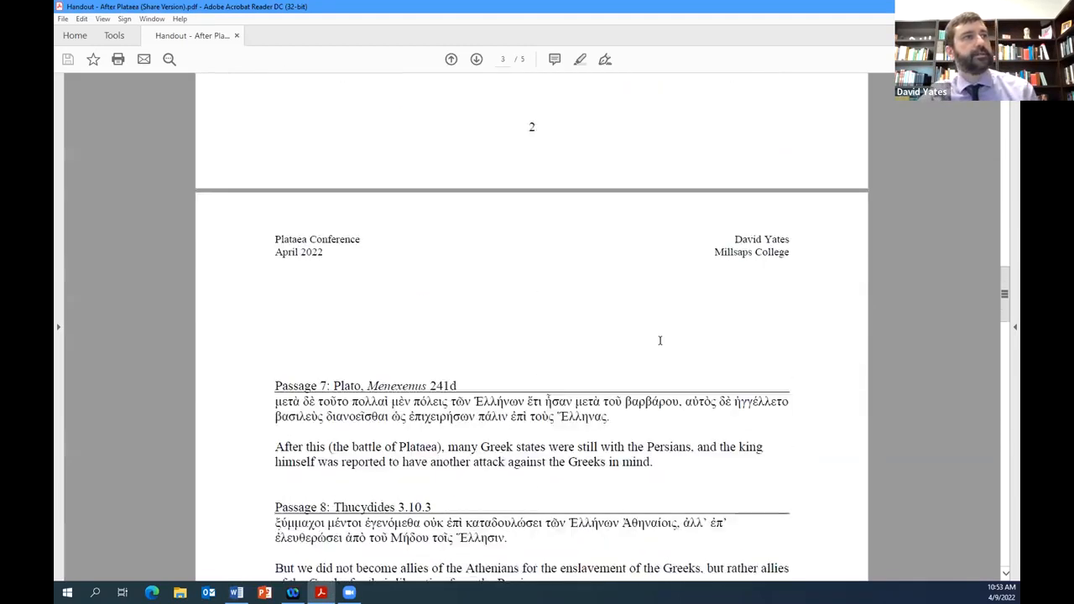
pyautogui.scroll(-3)
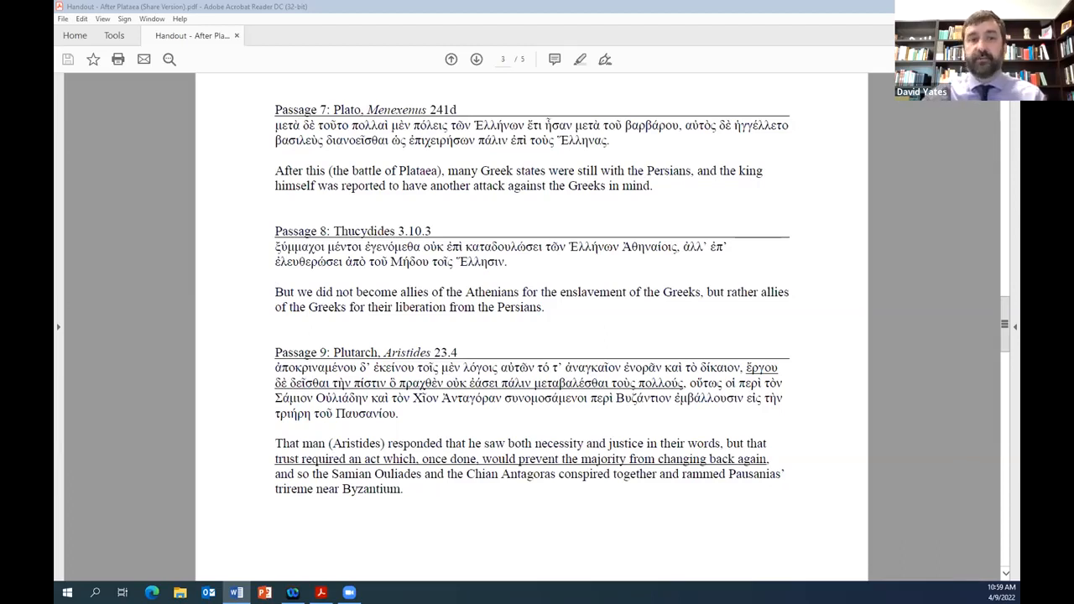
pyautogui.moveTo(718, 279)
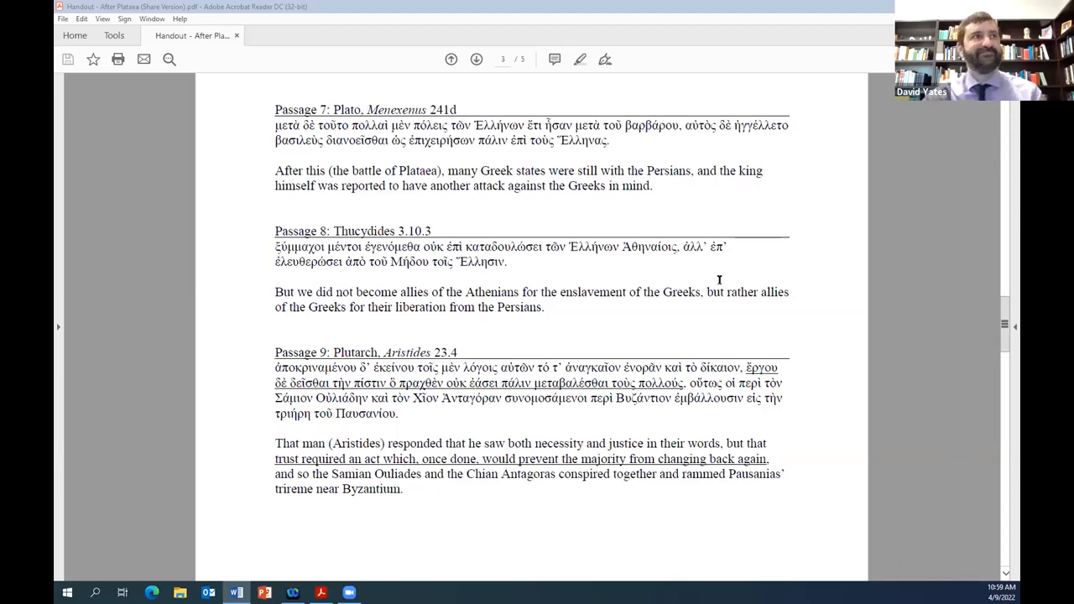